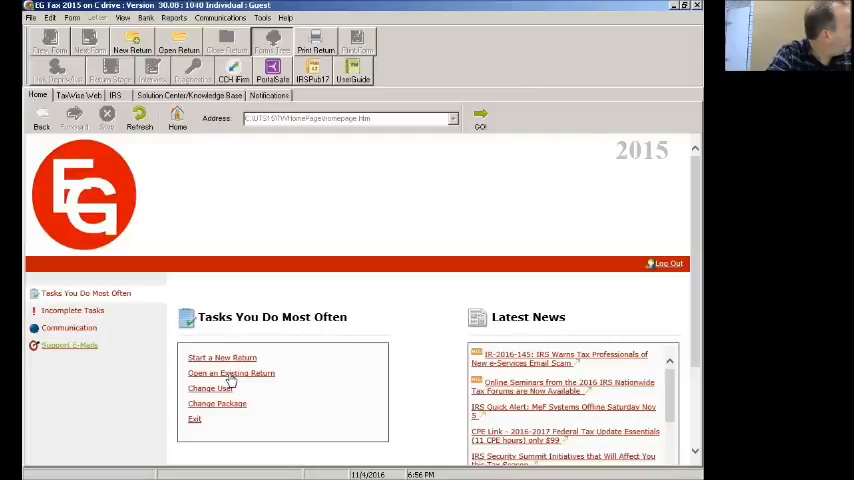
Step: Bring up the Return List of saved client returns from the Home page
click(232, 372)
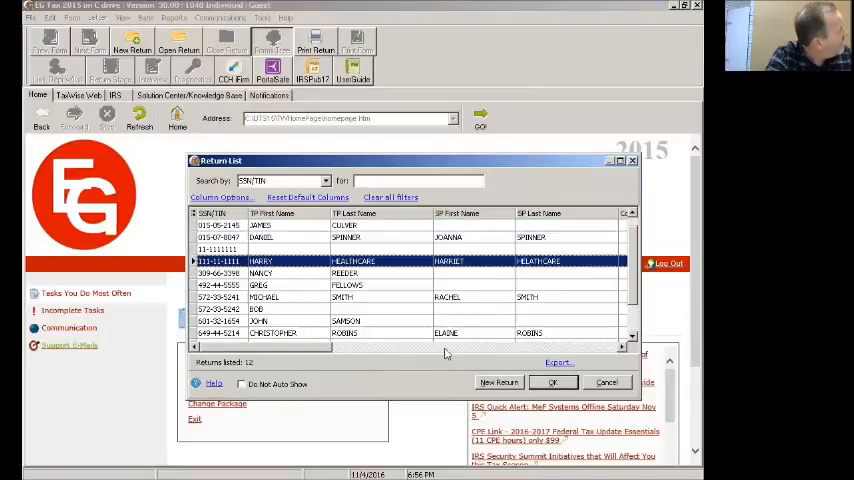
Step: Open the client's return and choose Form 5695 Pg 1 as the new linked form from 1040 Pg 2
click(552, 382)
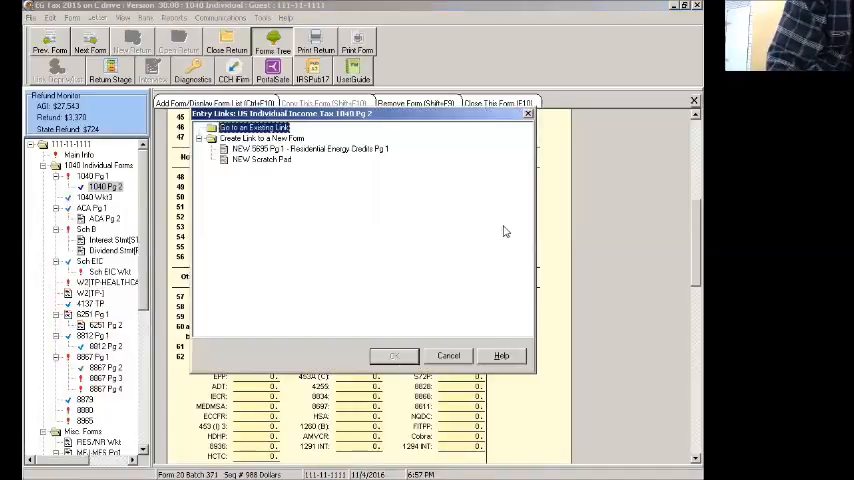
click(310, 148)
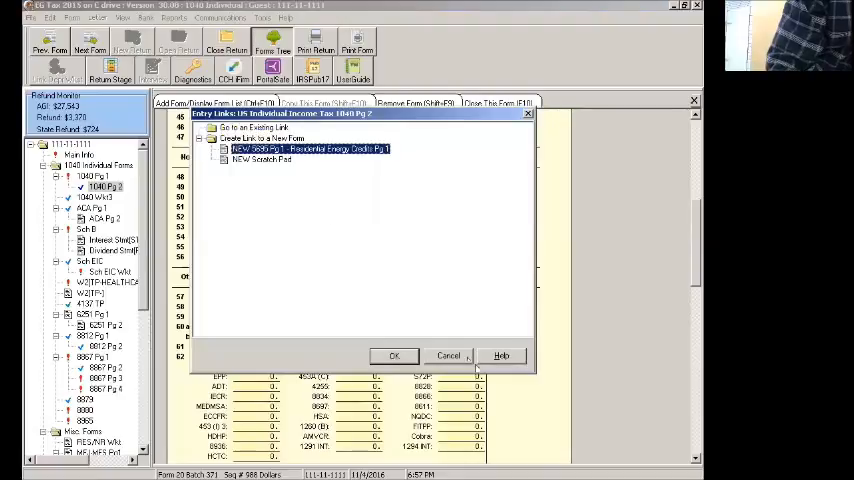
click(394, 356)
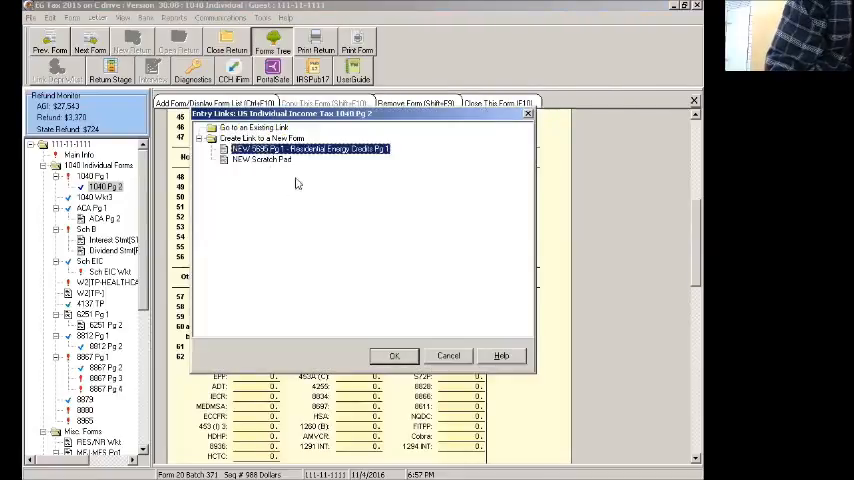
click(392, 356)
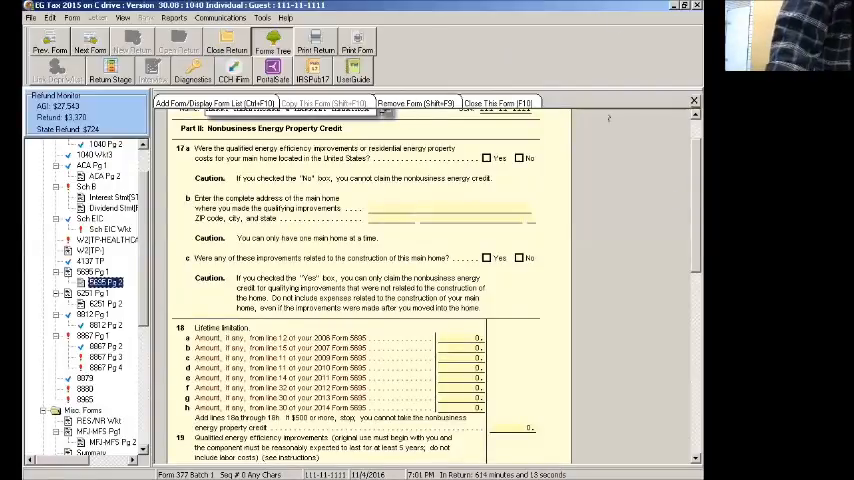
scroll(down, 3)
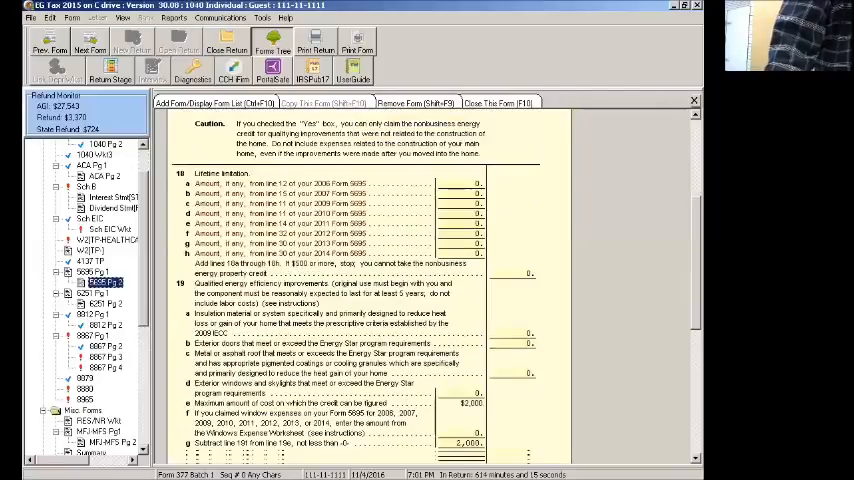
scroll(down, 3)
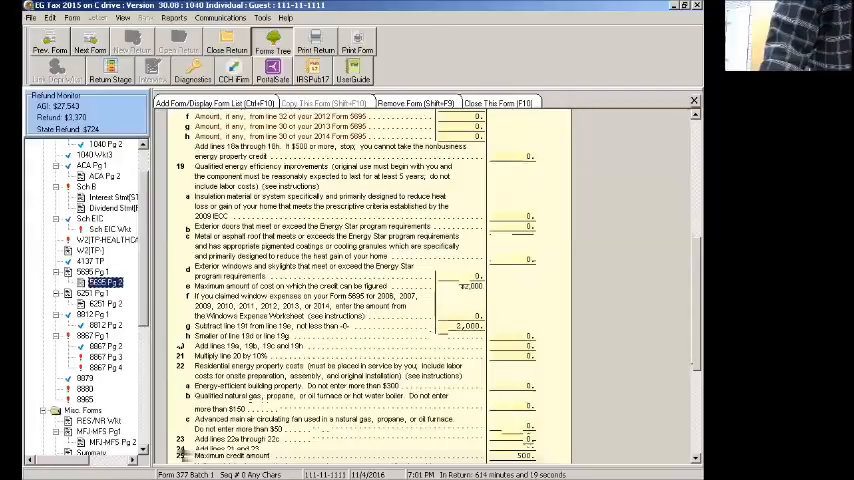
scroll(down, 3)
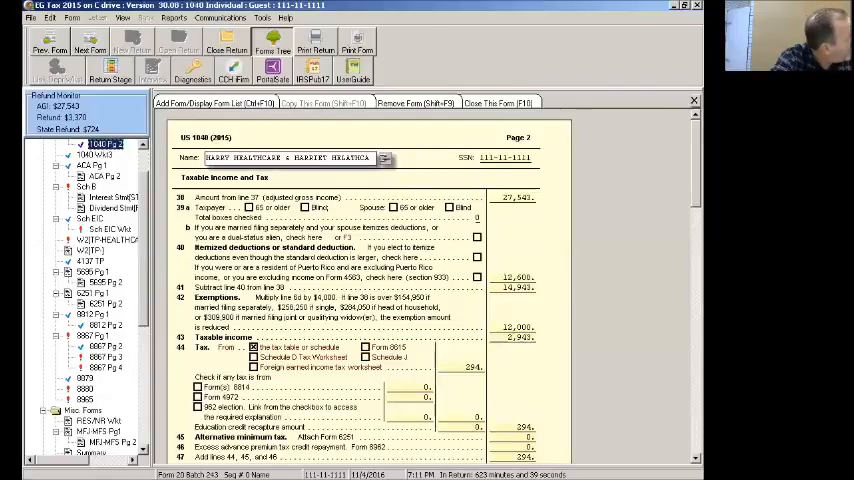
Step: Choose Form 8839 Qualified Adoption Expenses Pg 1 as the new linked form and confirm
scroll(down, 3)
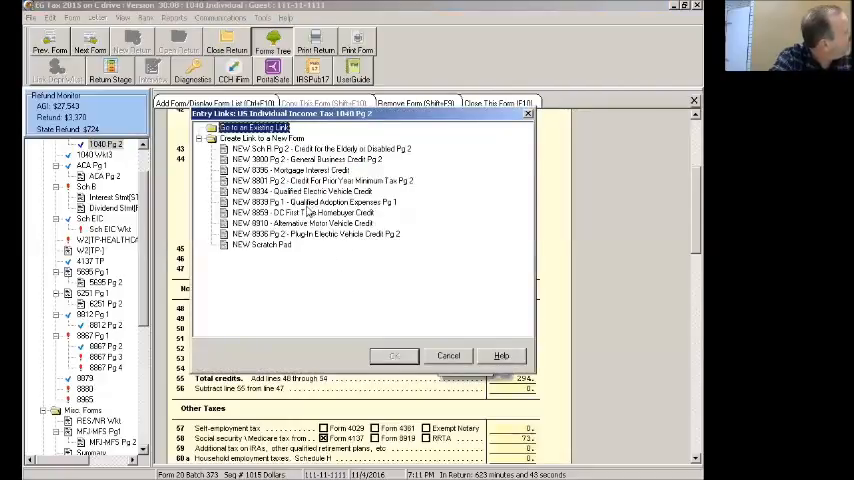
click(316, 202)
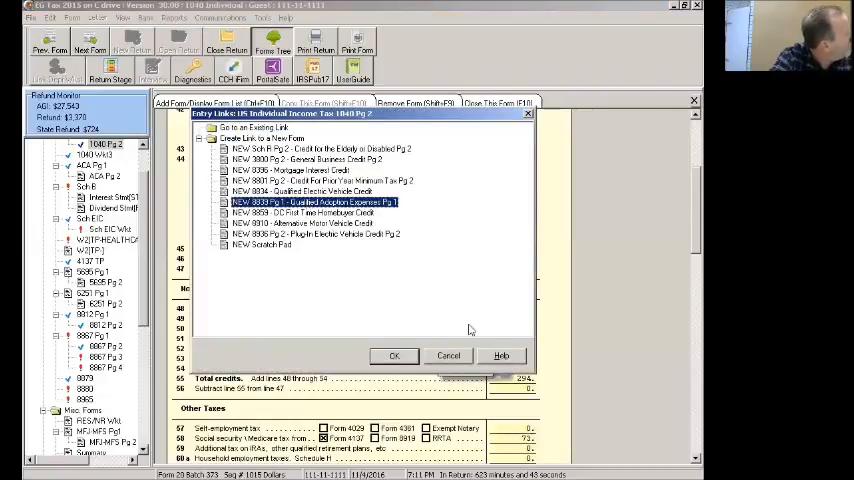
click(392, 356)
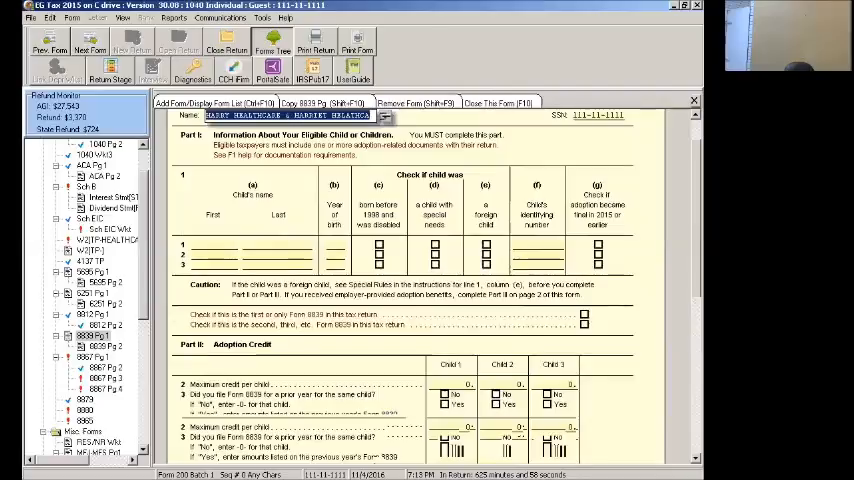
Step: Scroll Form 8839 down to Part II Adoption Credit
scroll(down, 3)
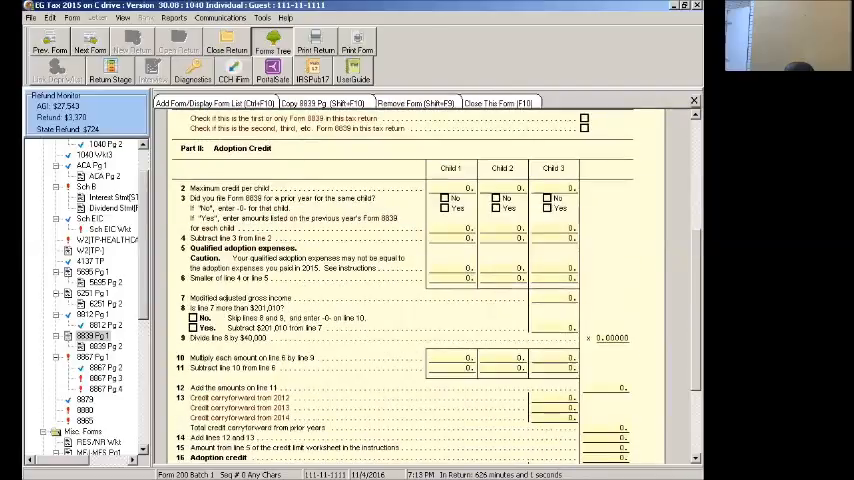